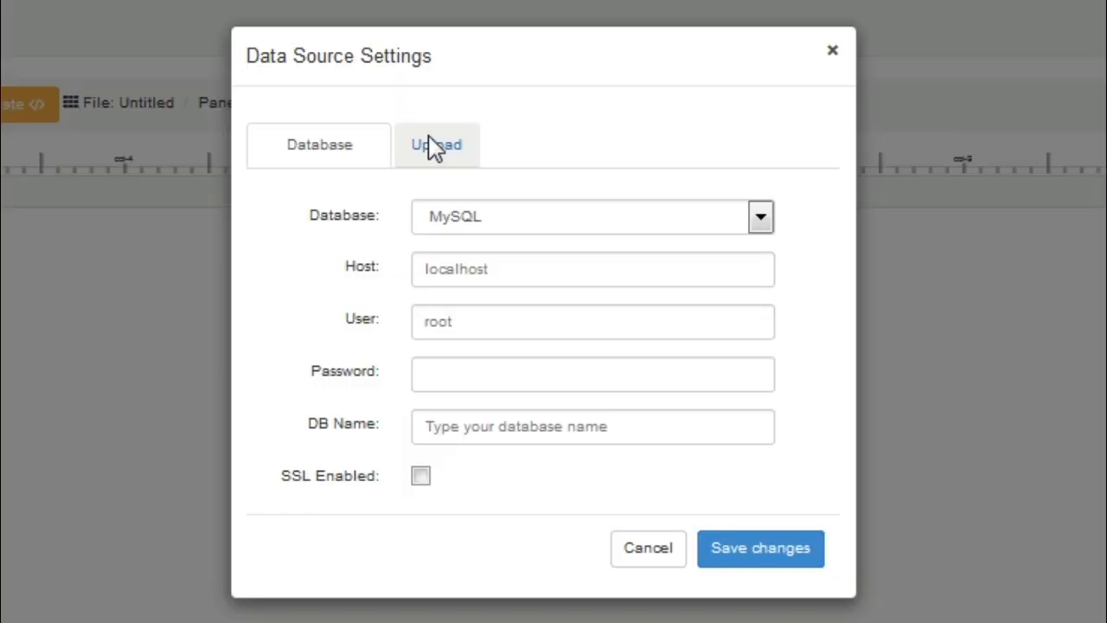
Step: Set the data source to SQLite with database ..\data\Northwind.db and save the connection
{"action": "left_click", "coordinate": [436, 144]}
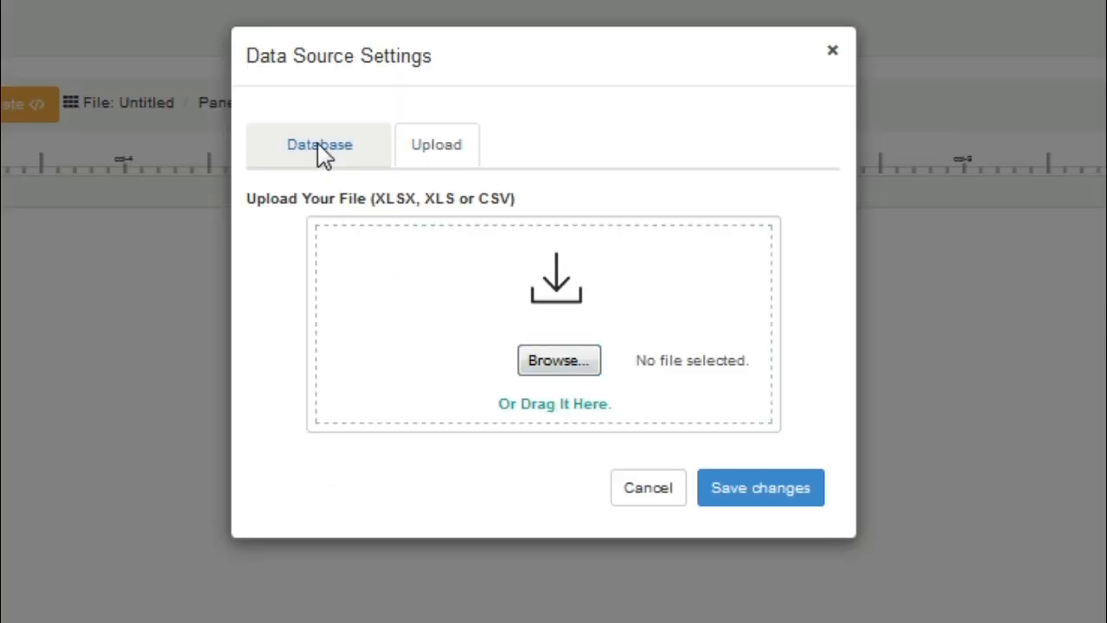
{"action": "left_click", "coordinate": [319, 144]}
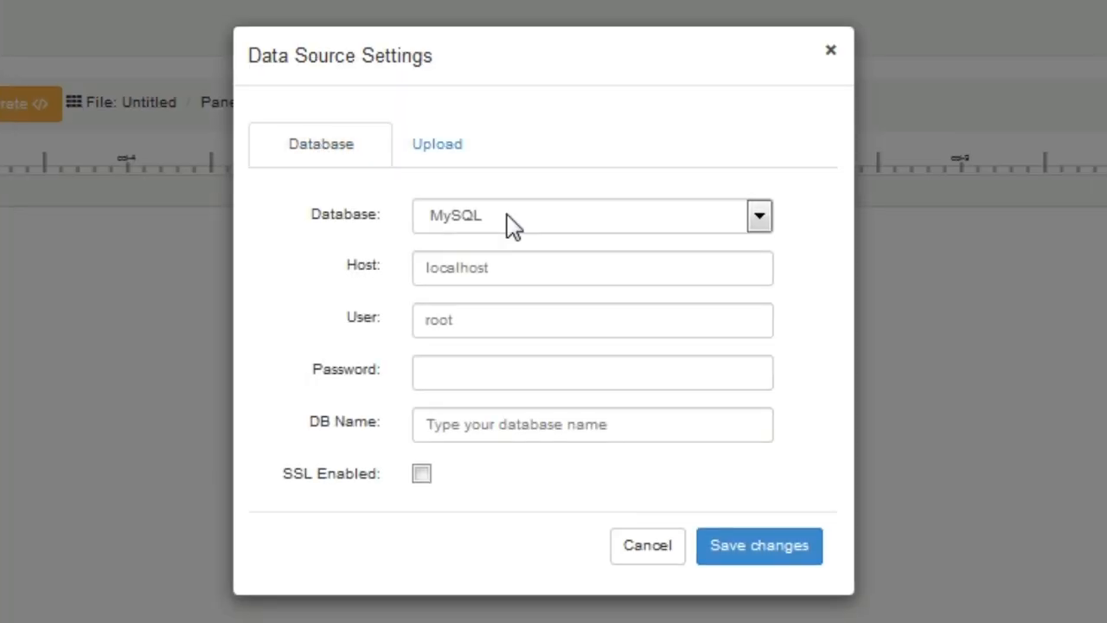
{"action": "left_click", "coordinate": [758, 215]}
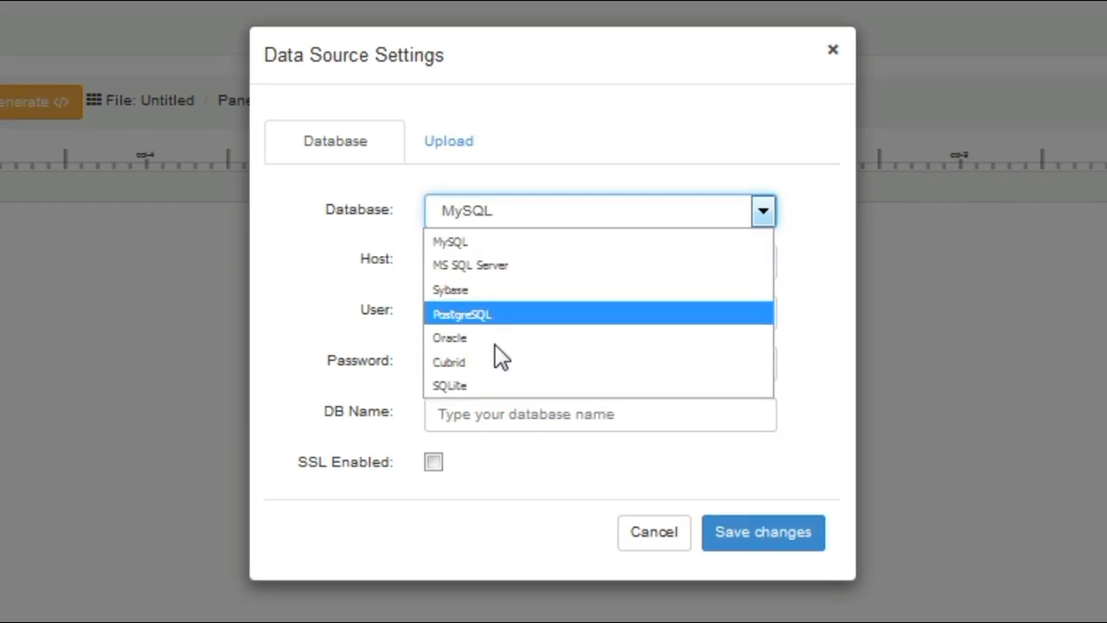
{"action": "left_click", "coordinate": [449, 384]}
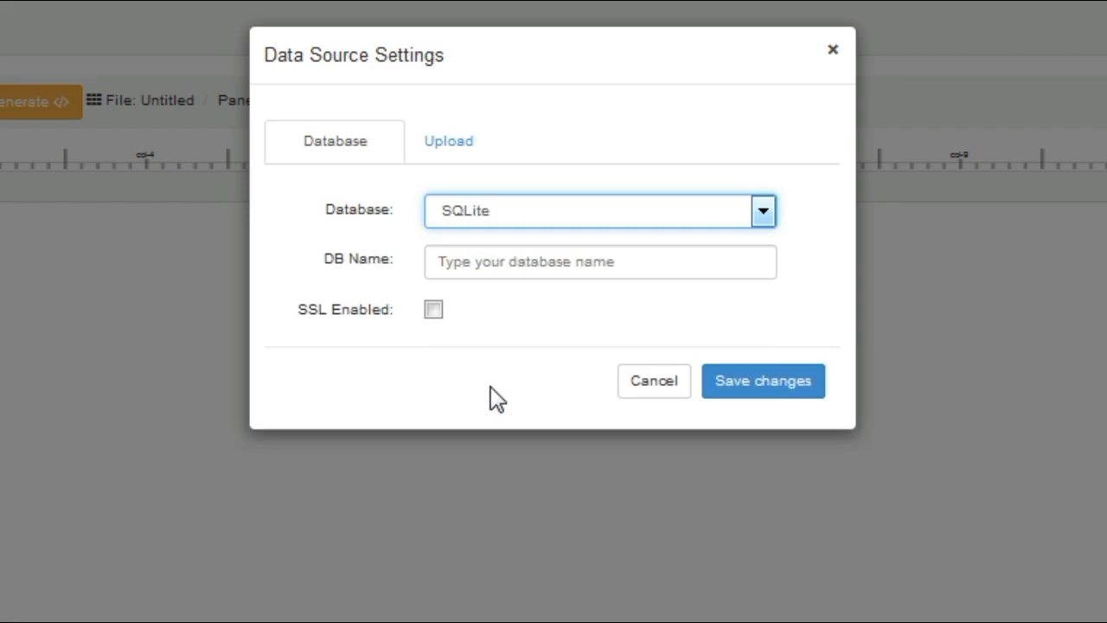
{"action": "left_click", "coordinate": [599, 262]}
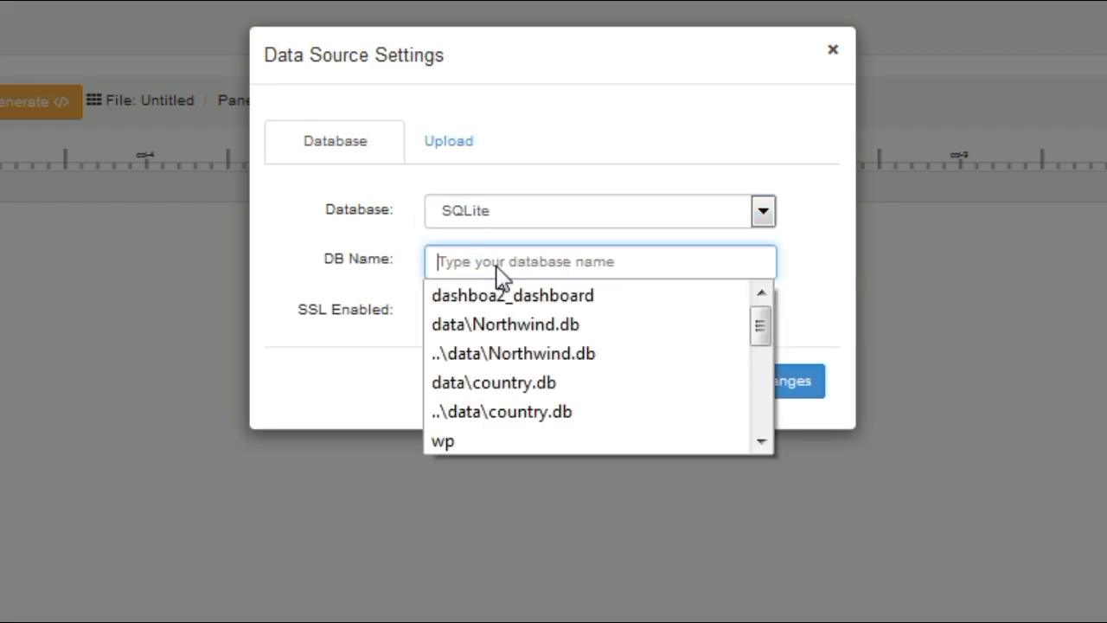
{"action": "left_click", "coordinate": [512, 353]}
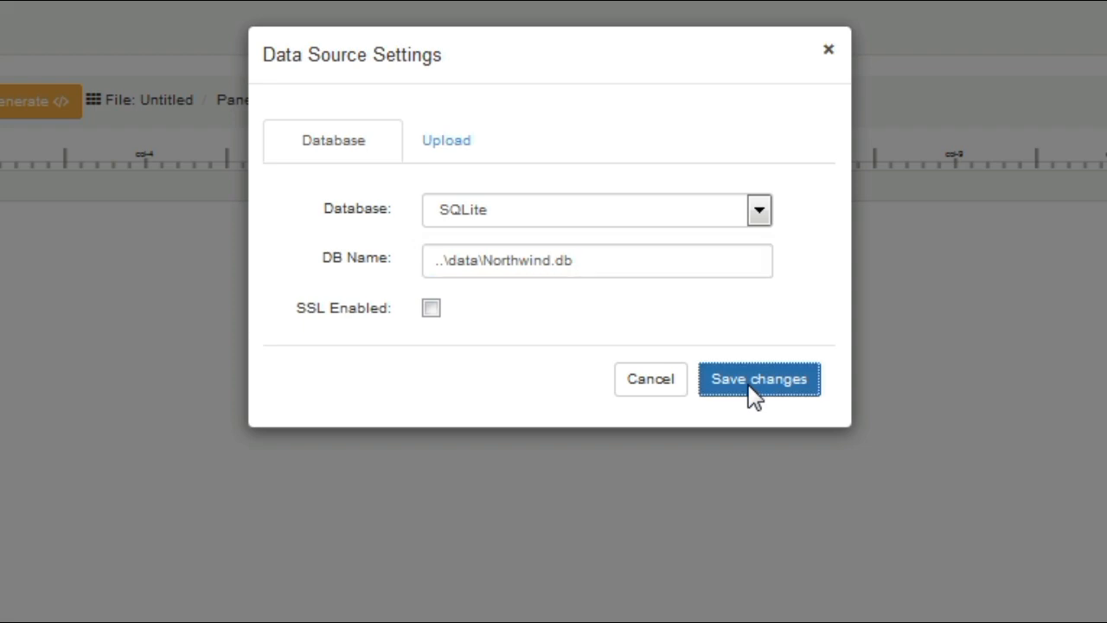
{"action": "left_click", "coordinate": [758, 379]}
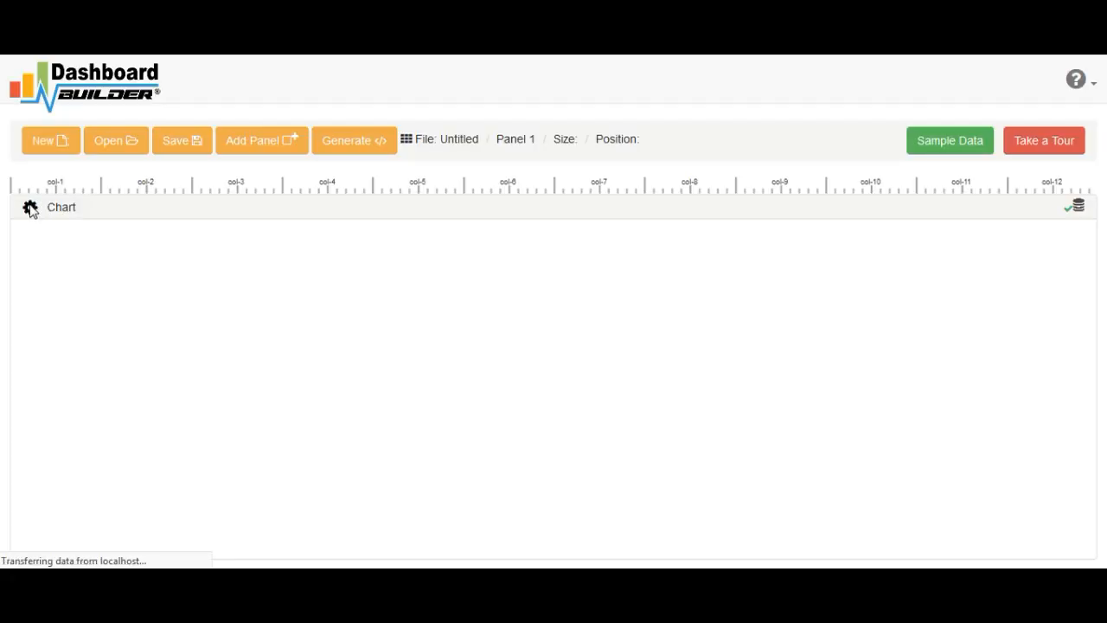
Step: Replace the Categories sample query with the Sales 1997/1998 by-category query and run it
{"action": "left_click", "coordinate": [29, 207]}
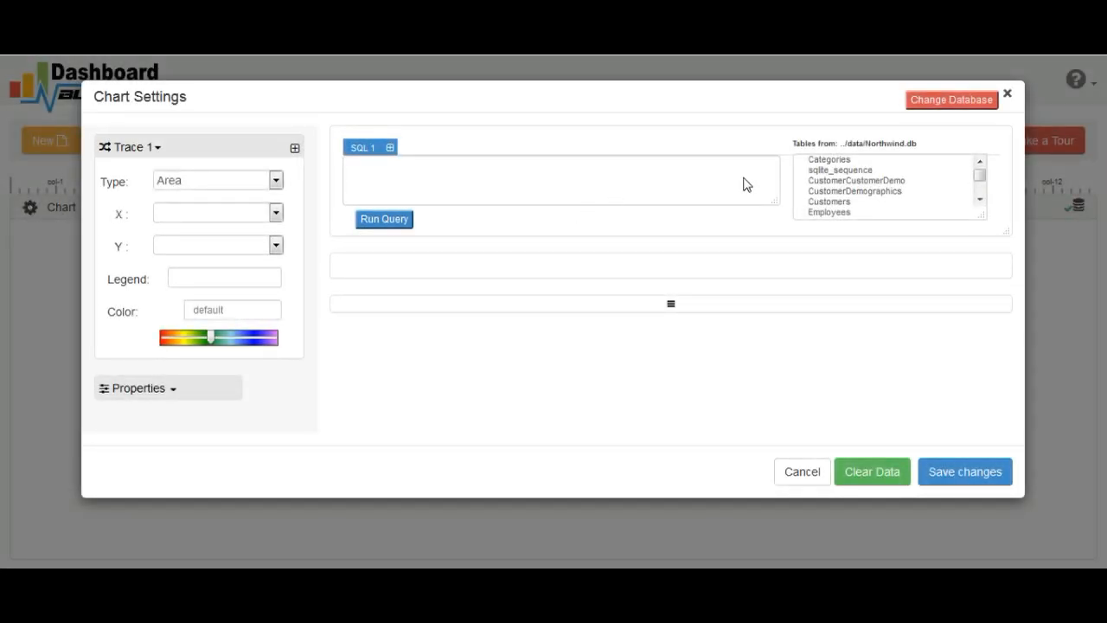
{"action": "left_click", "coordinate": [828, 159]}
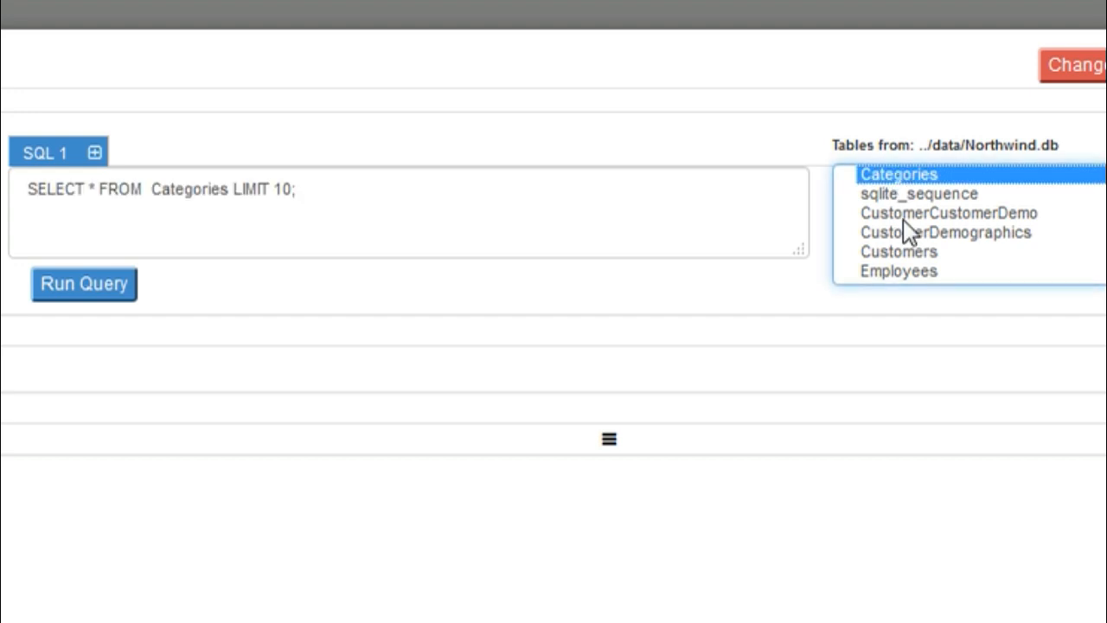
{"action": "mouse_move", "coordinate": [687, 255]}
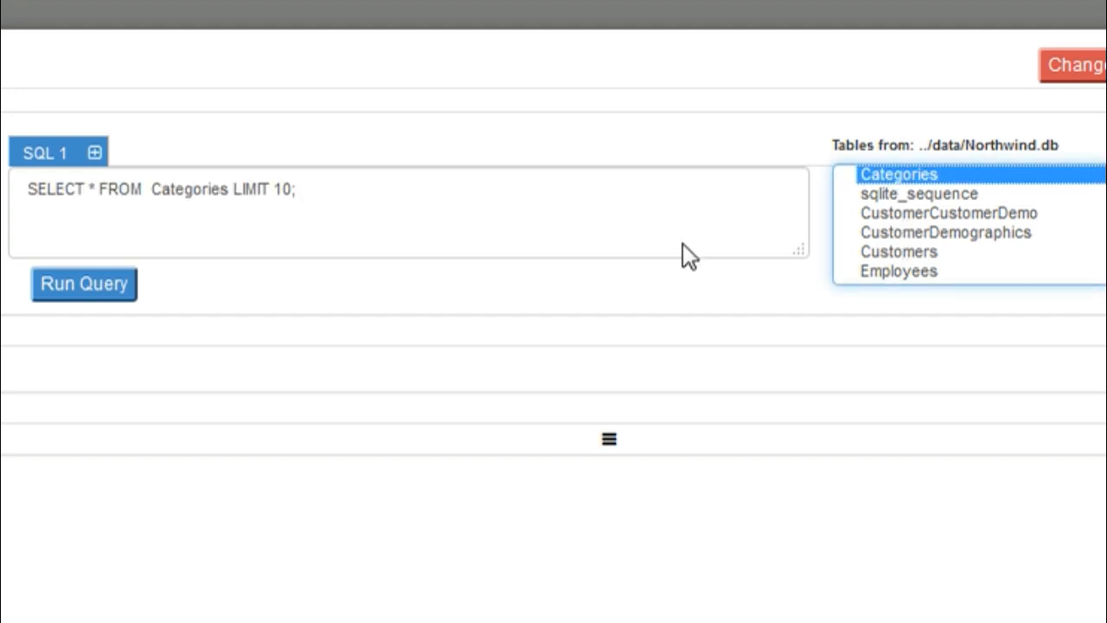
{"action": "mouse_move", "coordinate": [35, 203]}
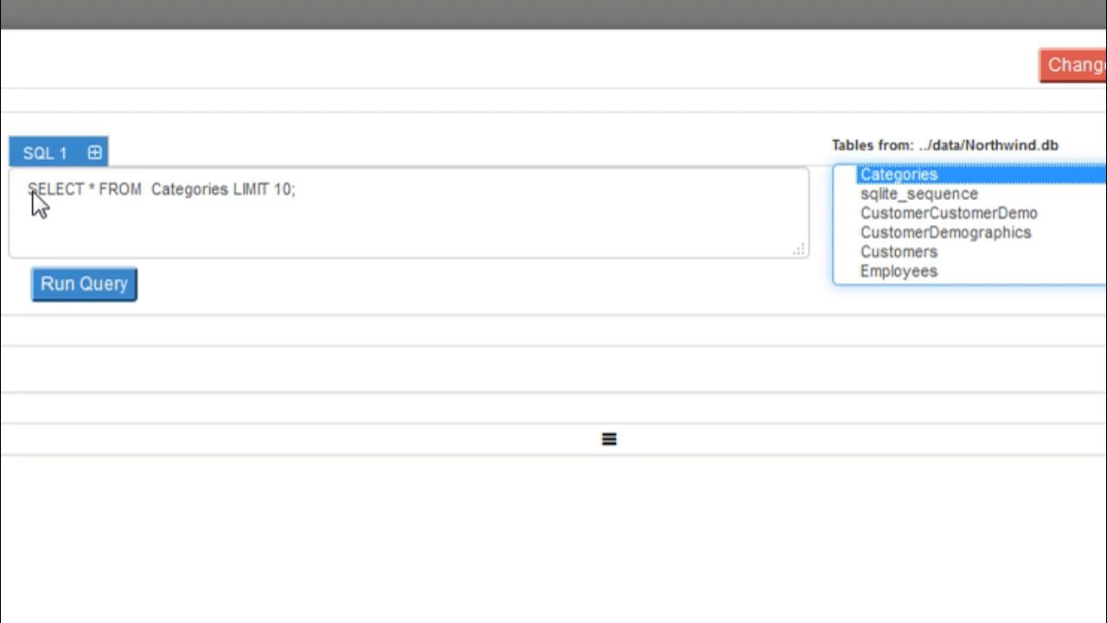
{"action": "mouse_move", "coordinate": [910, 248]}
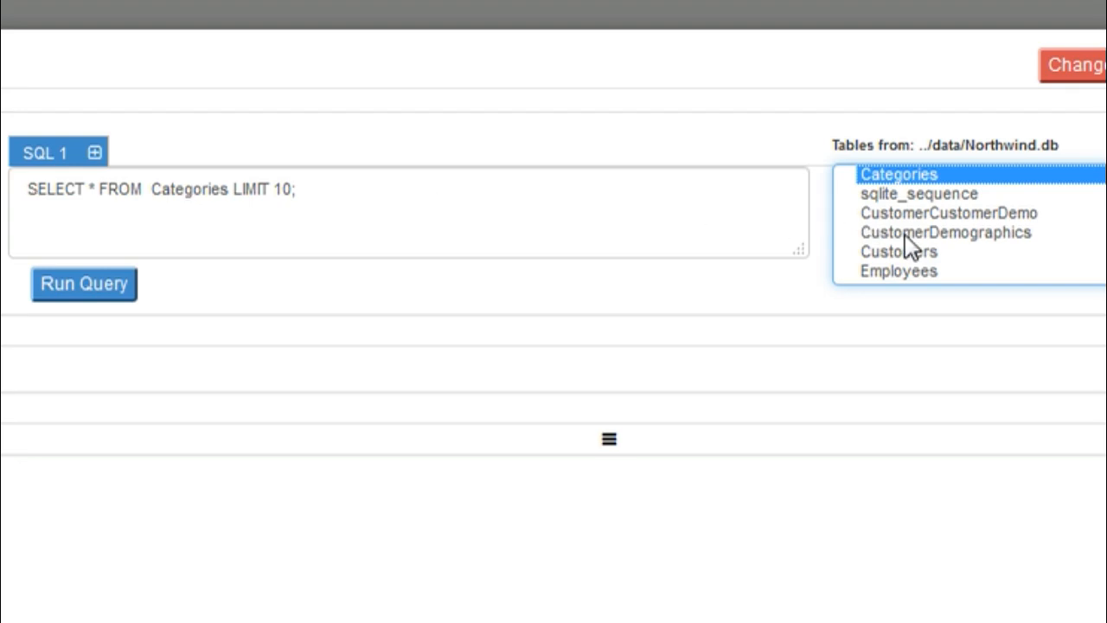
{"action": "mouse_move", "coordinate": [340, 231]}
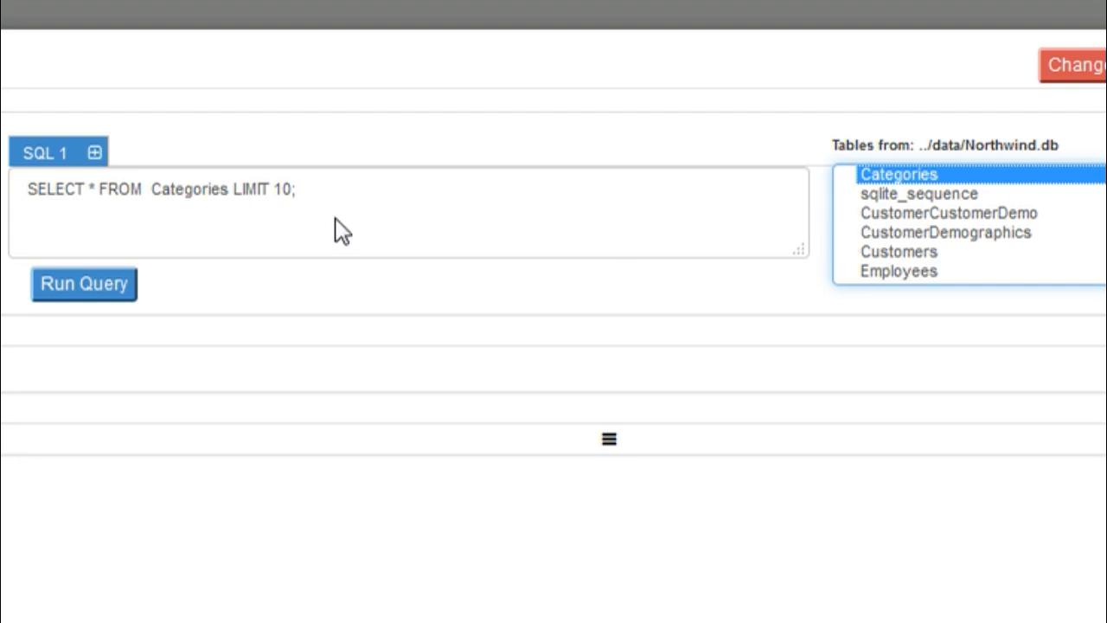
{"action": "left_click_drag", "start_coordinate": [294, 190], "coordinate": [216, 189]}
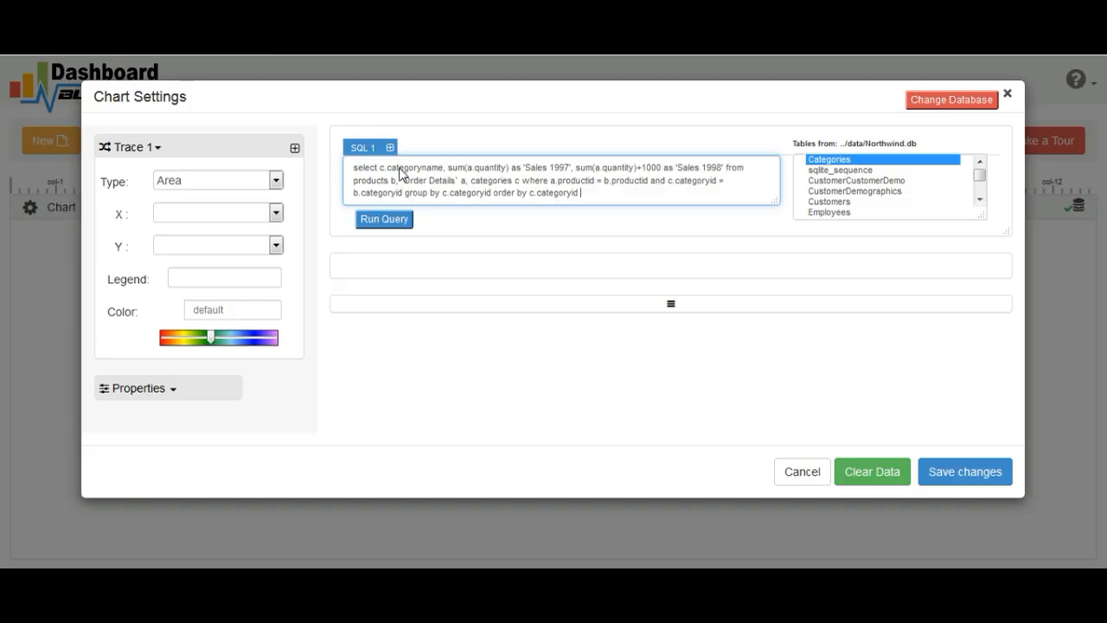
{"action": "left_click", "coordinate": [383, 218]}
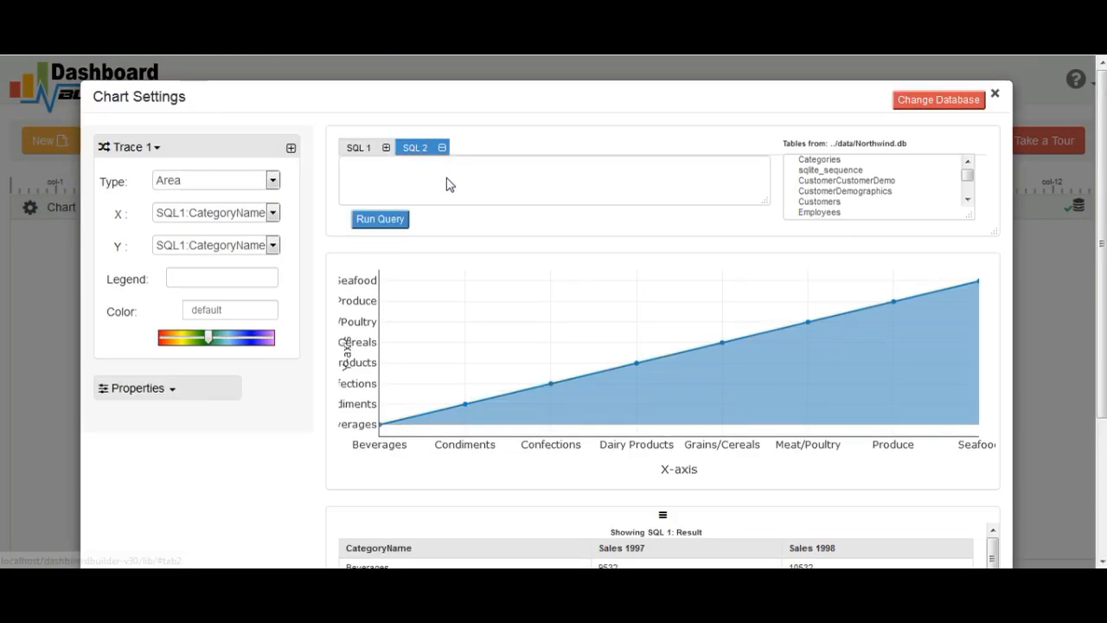
Step: Make Trace 1 a Sales 1997 bar series with legend 'Sales 1997', and add a trace
{"action": "left_click", "coordinate": [356, 146]}
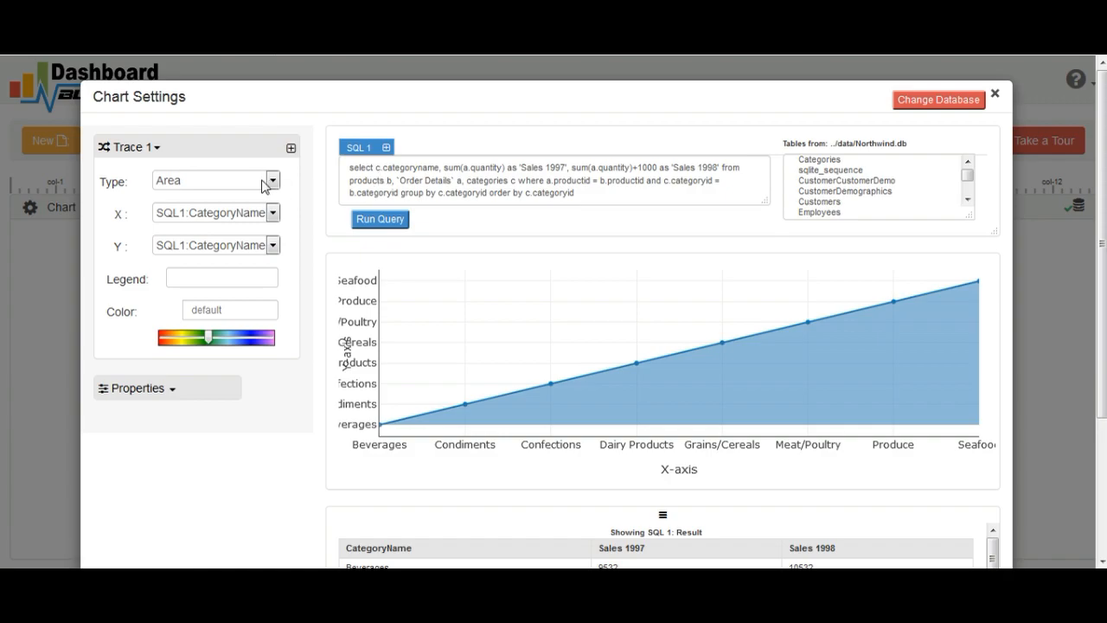
{"action": "left_click", "coordinate": [274, 180]}
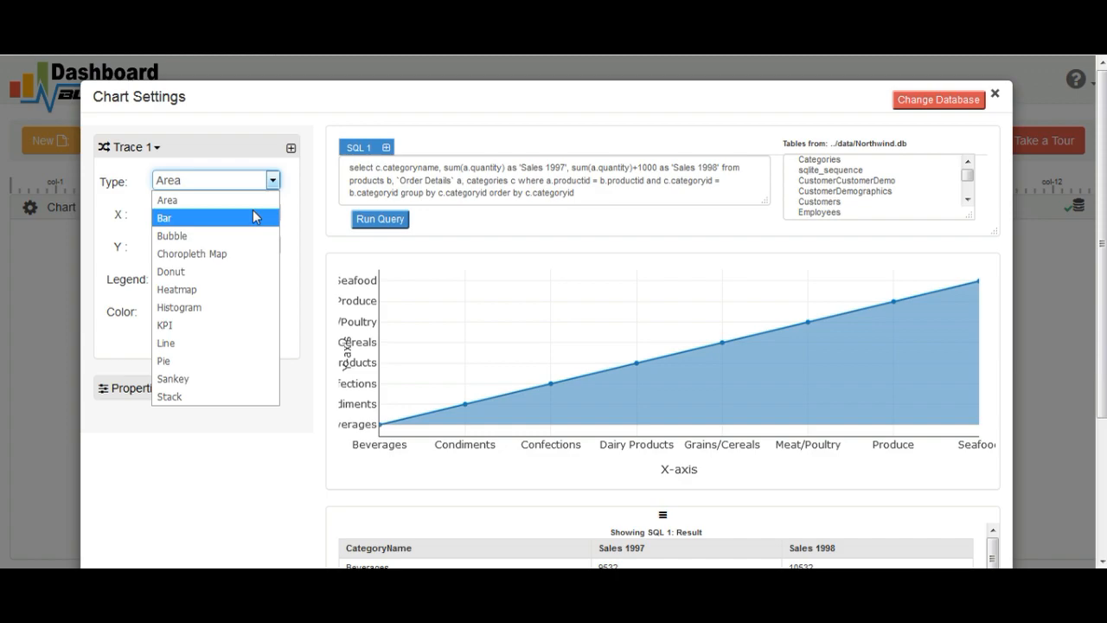
{"action": "left_click", "coordinate": [163, 217]}
{"action": "type", "text": "s"}
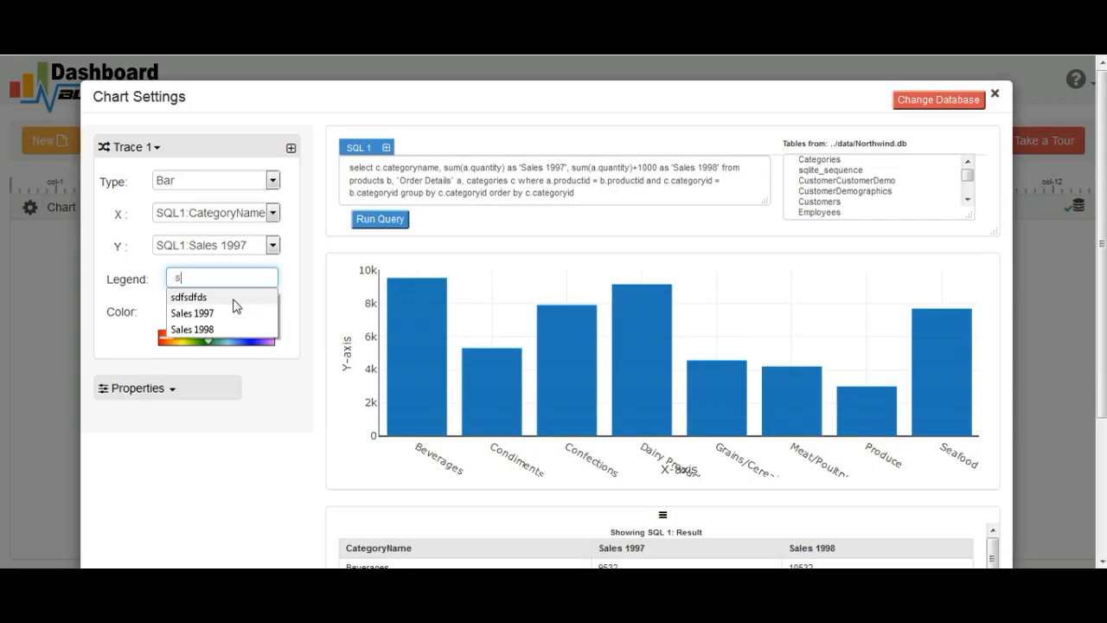
{"action": "left_click", "coordinate": [192, 312]}
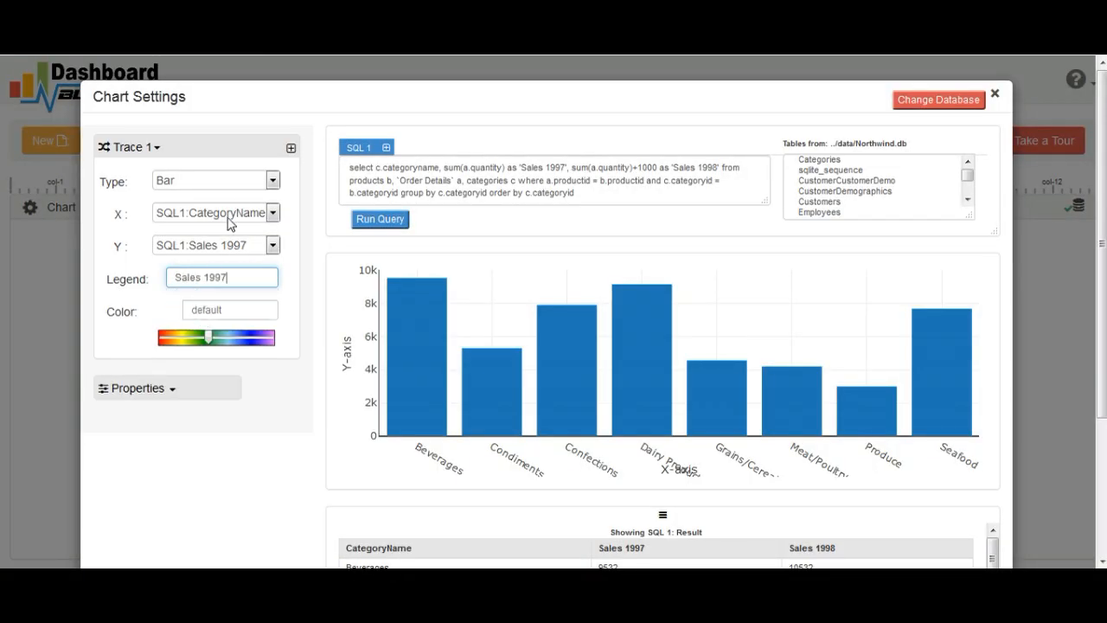
{"action": "left_click", "coordinate": [291, 147]}
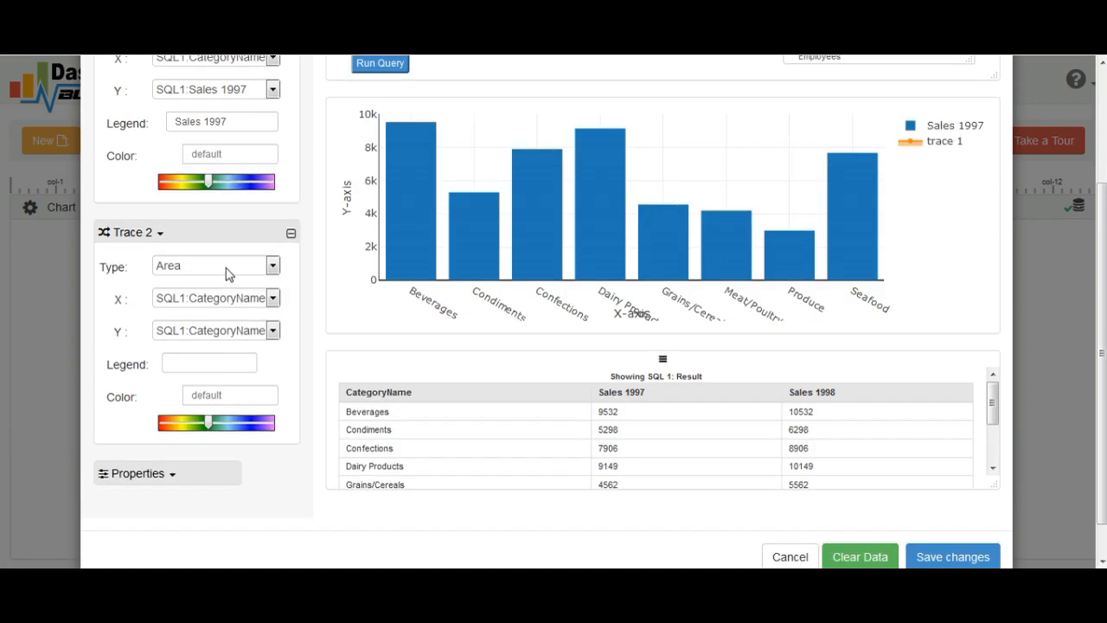
Step: Set Trace 2 to a bar of SQL1:Sales 1998 with legend 'Sales 1998'
{"action": "left_click", "coordinate": [215, 266]}
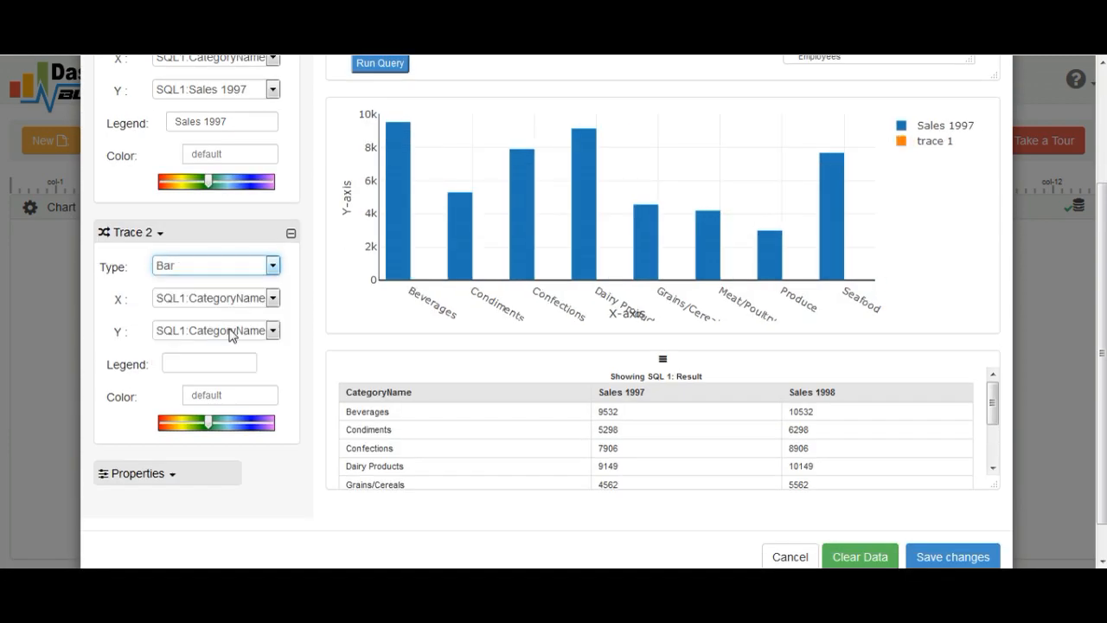
{"action": "left_click", "coordinate": [216, 329]}
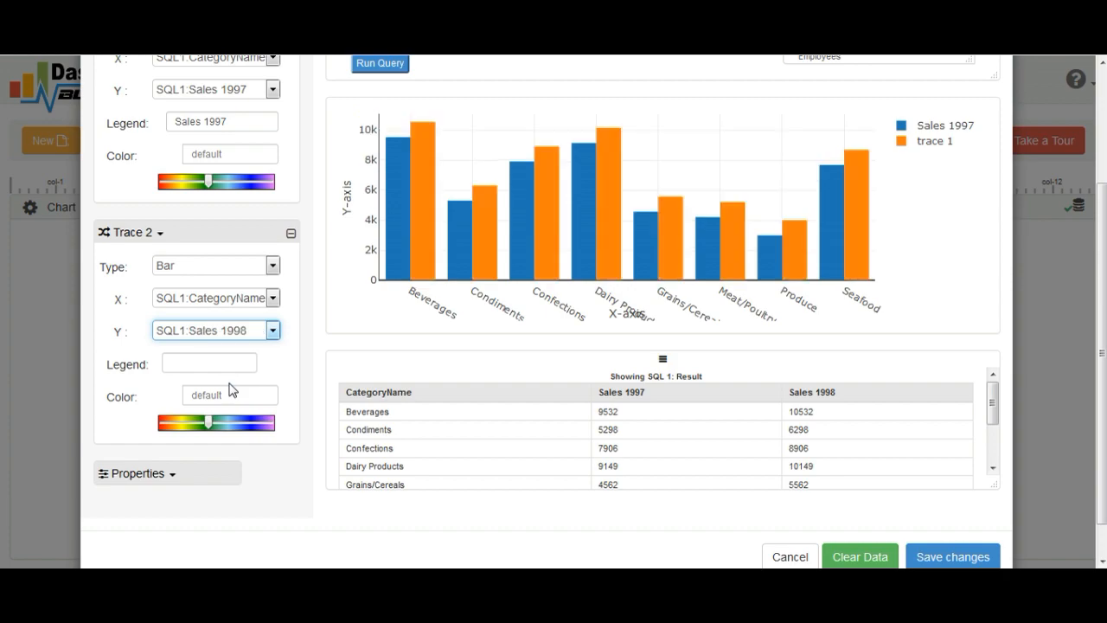
{"action": "type", "text": "Sales 1998"}
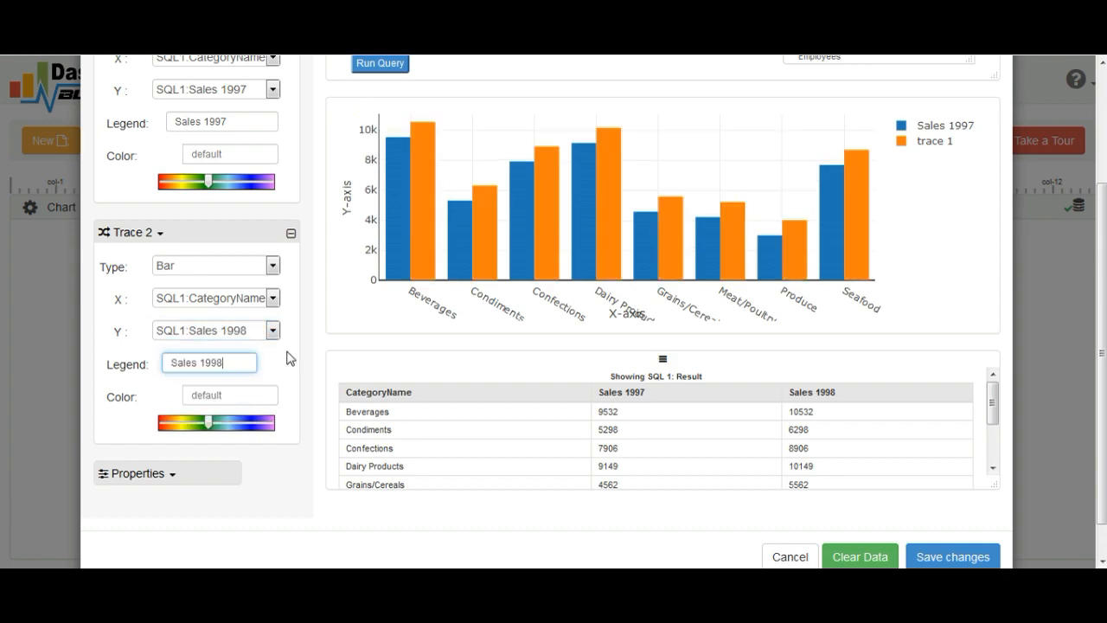
{"action": "left_click", "coordinate": [137, 473]}
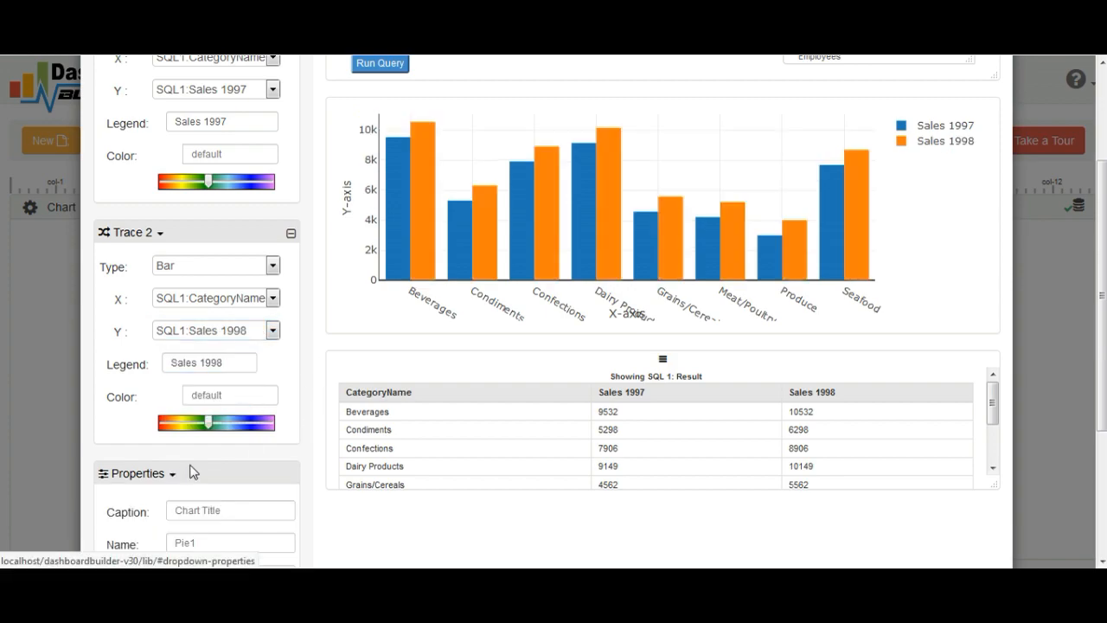
{"action": "scroll", "scroll_direction": "down", "scroll_amount": 3}
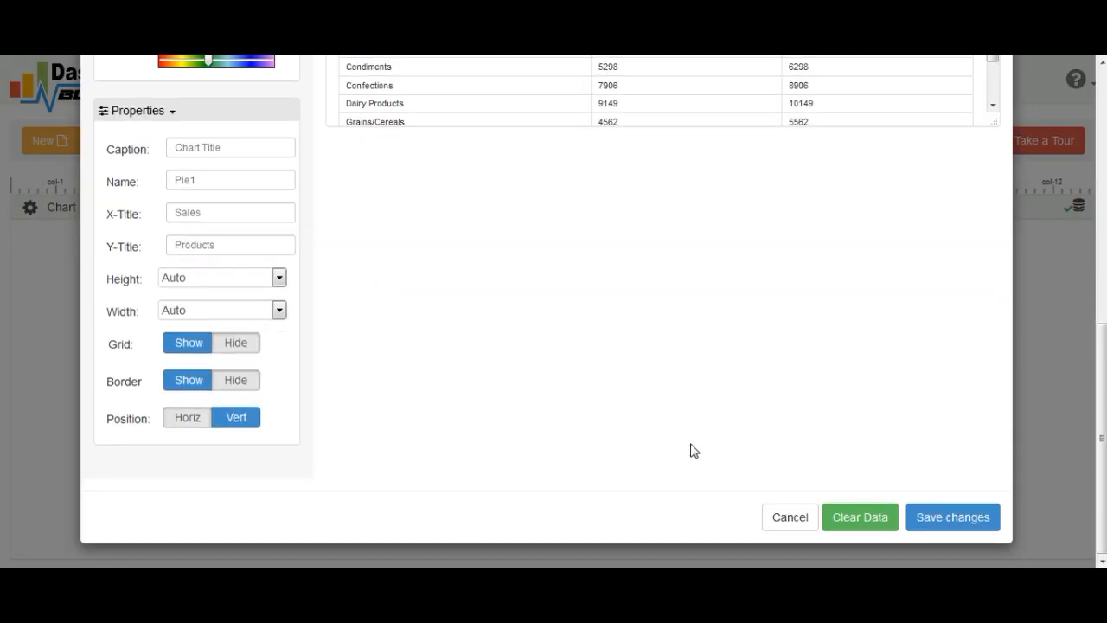
Step: Apply the chart settings, save the dashboard as mynewfile, and generate its PHP code
{"action": "left_click", "coordinate": [952, 516]}
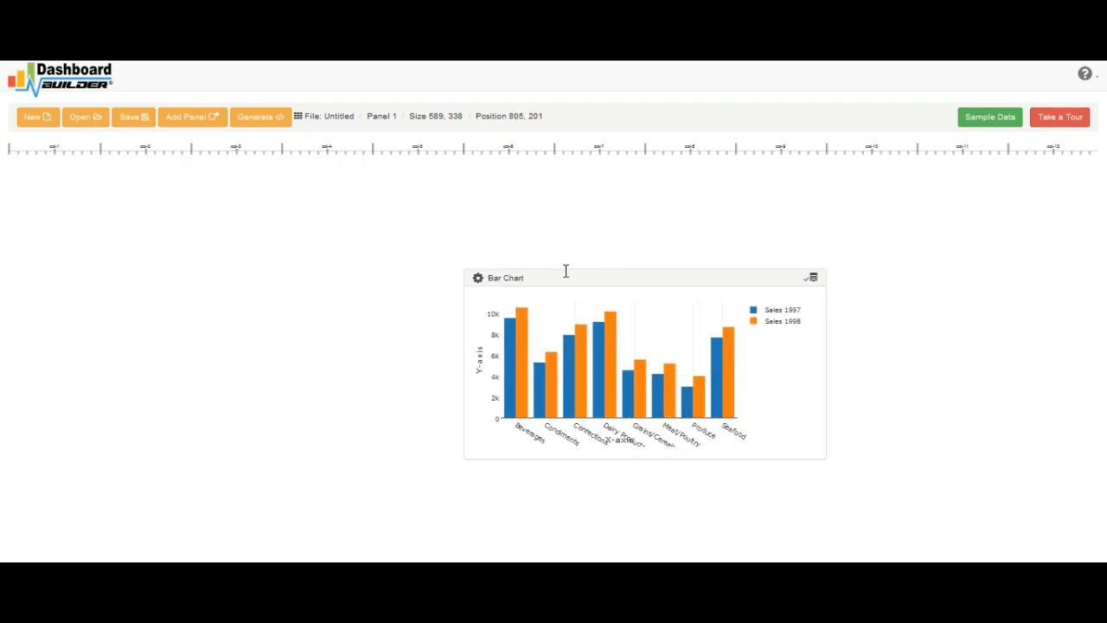
{"action": "left_click", "coordinate": [133, 116]}
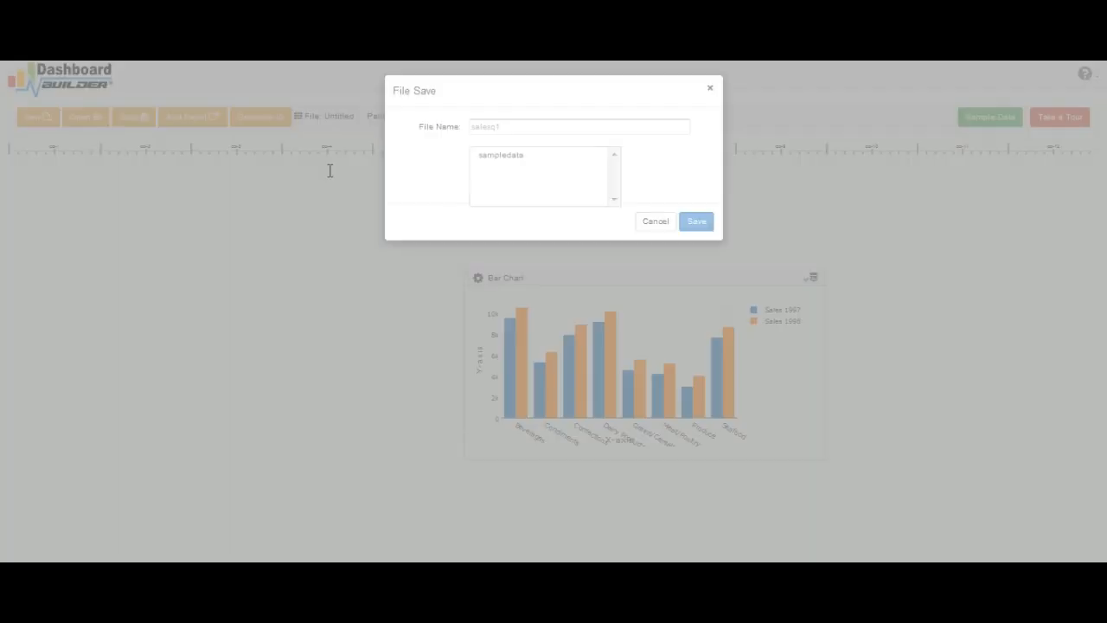
{"action": "left_click", "coordinate": [696, 221]}
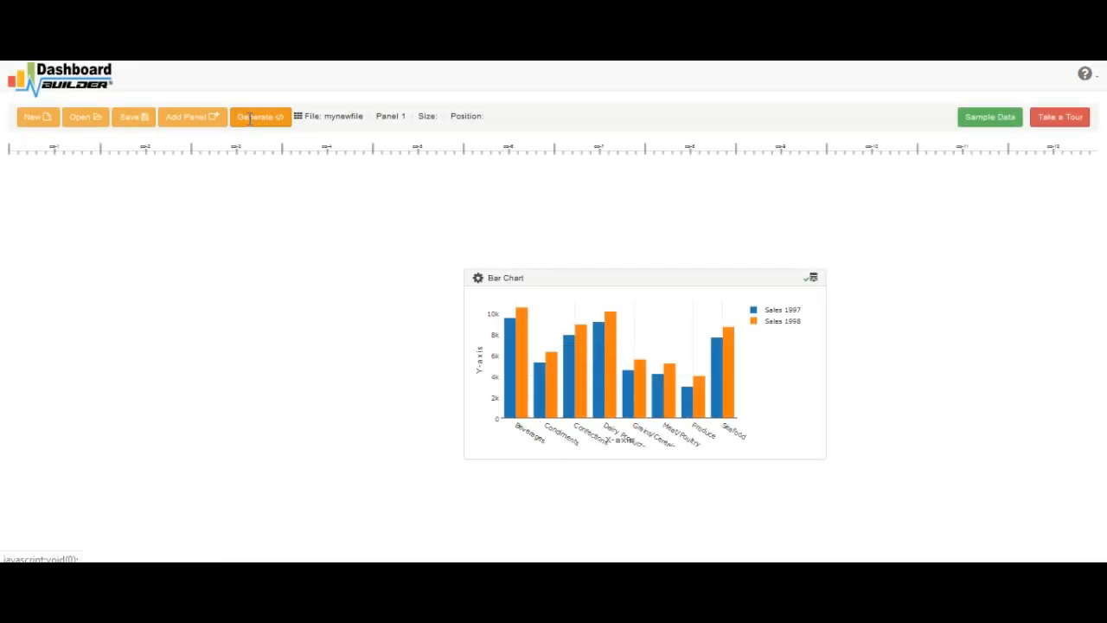
{"action": "left_click", "coordinate": [260, 116]}
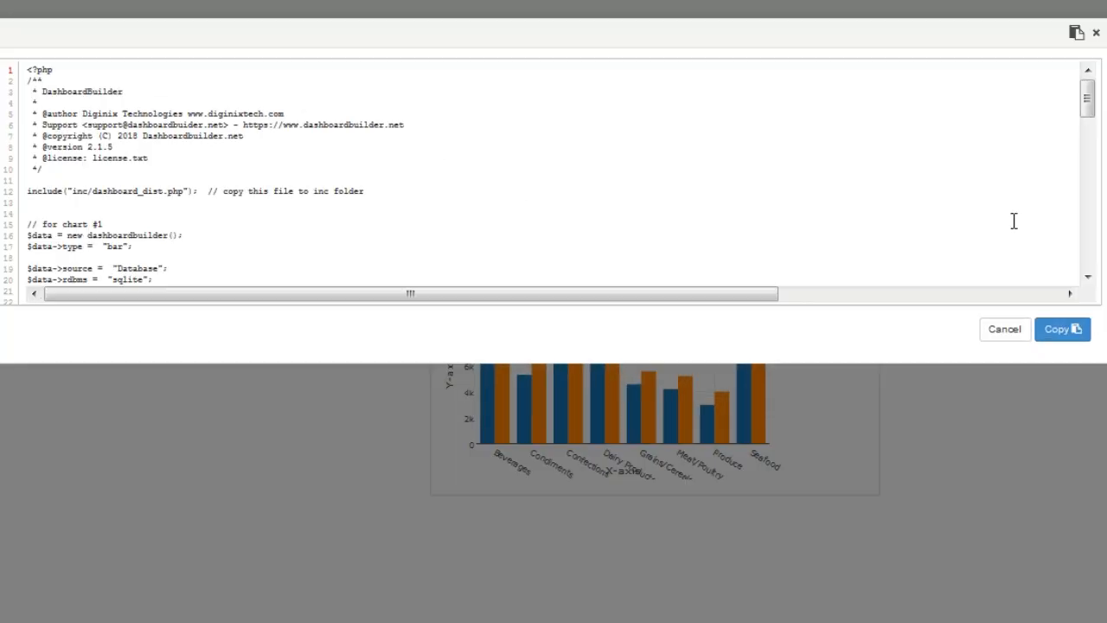
Step: Scroll the generated PHP code to the Sales 1997/1998 trace names and page header
{"action": "scroll", "scroll_direction": "down", "scroll_amount": 3}
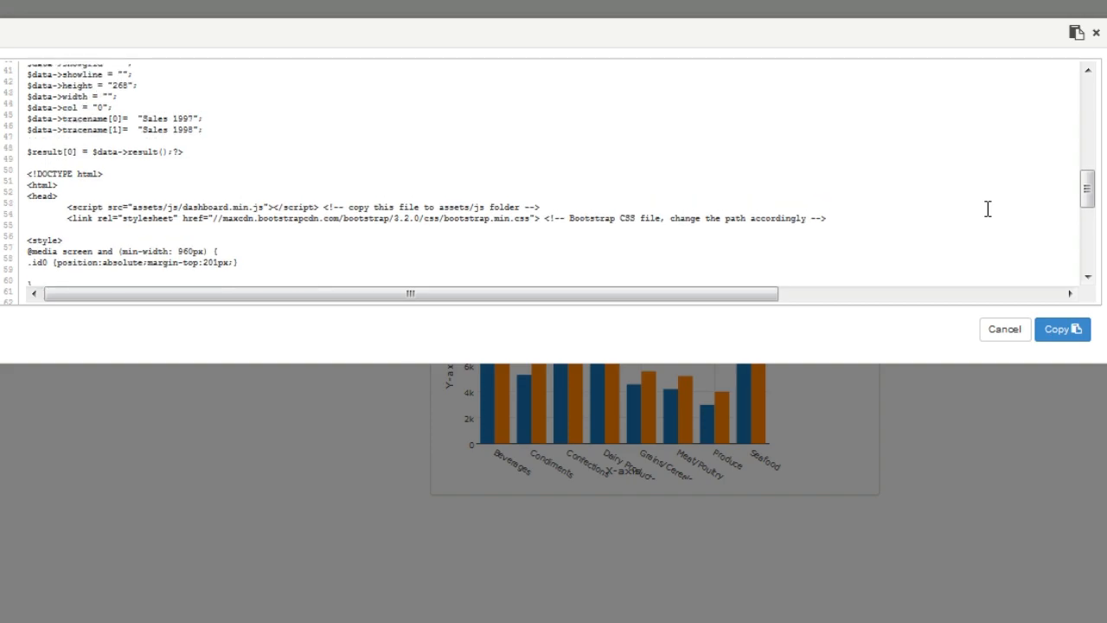